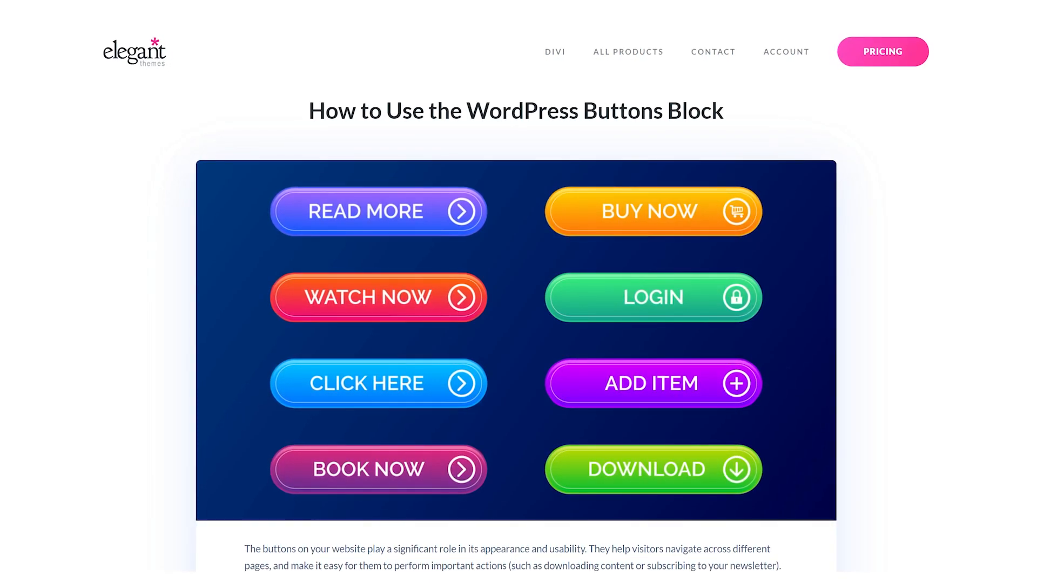
Insert a Buttons block from the inserter by searching 'buttons', placing it under the intro paragraph.
{"action": "scroll", "scroll_direction": "down", "scroll_amount": 3}
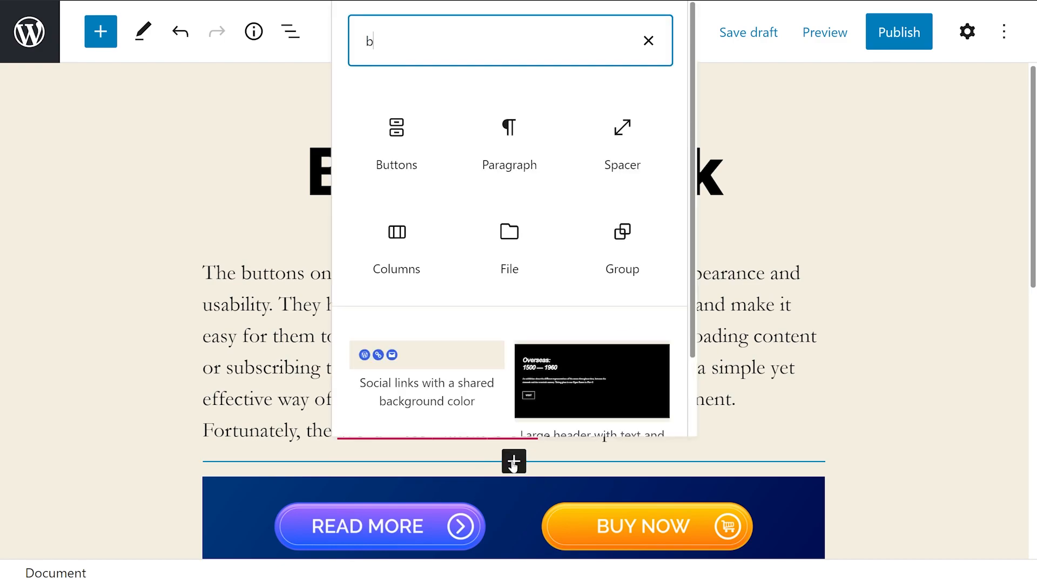
{"action": "type", "text": "utt"}
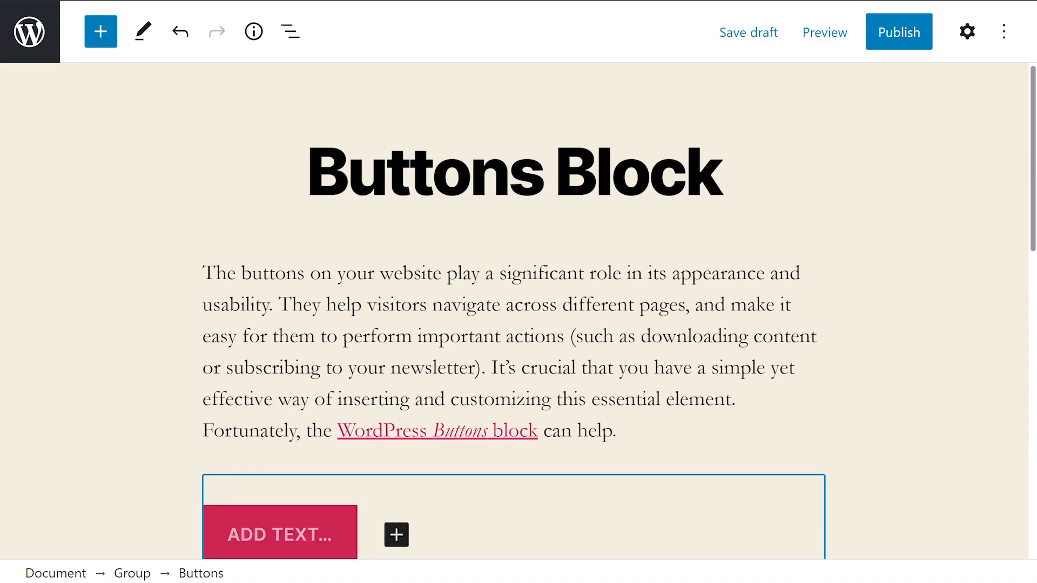
{"action": "scroll", "scroll_direction": "down", "scroll_amount": 3}
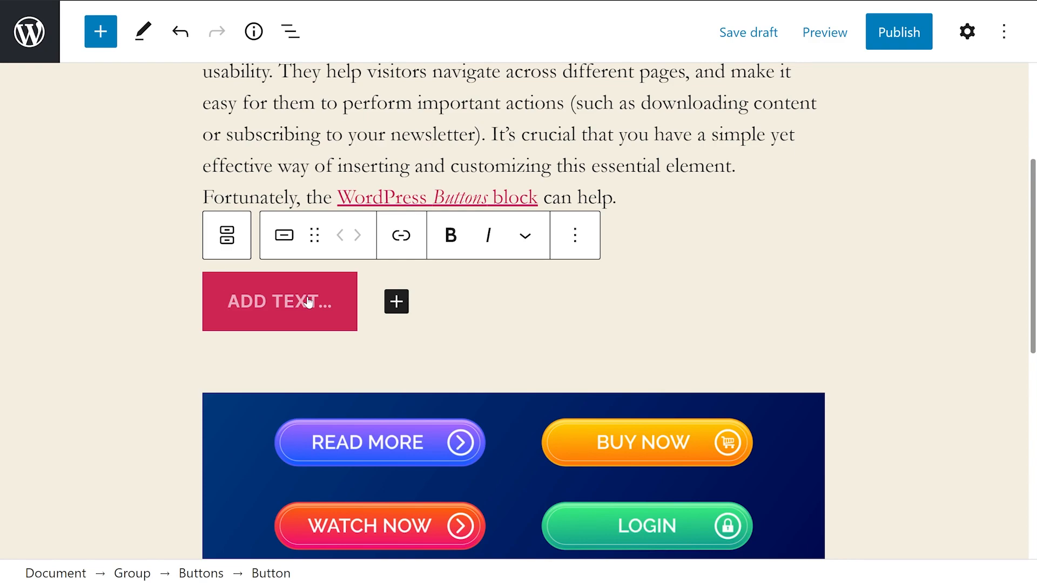
Set the new button's label text to DOWNLOAD.
{"action": "left_click", "coordinate": [279, 302]}
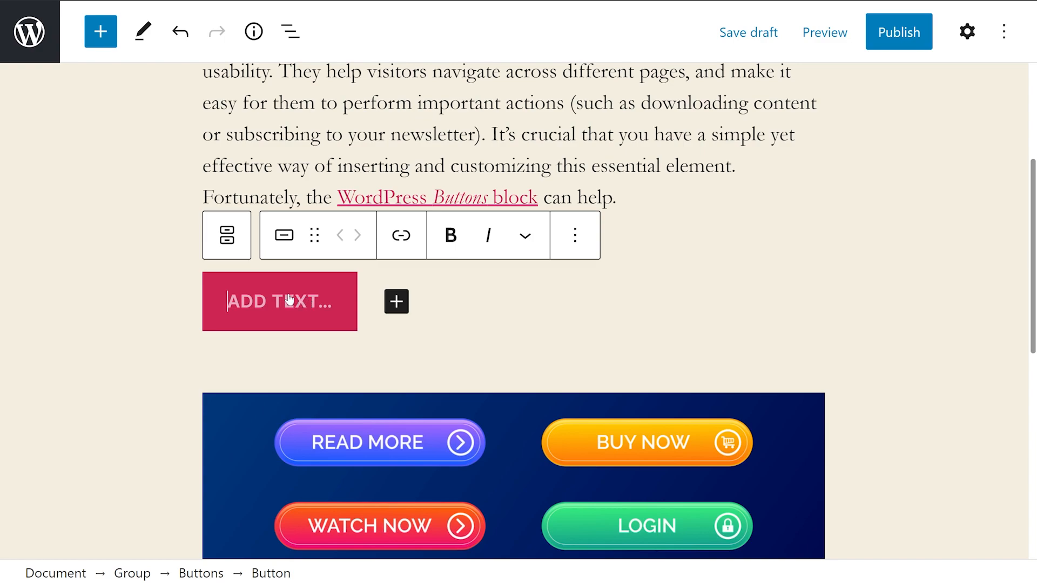
{"action": "type", "text": "DOWNLOAD"}
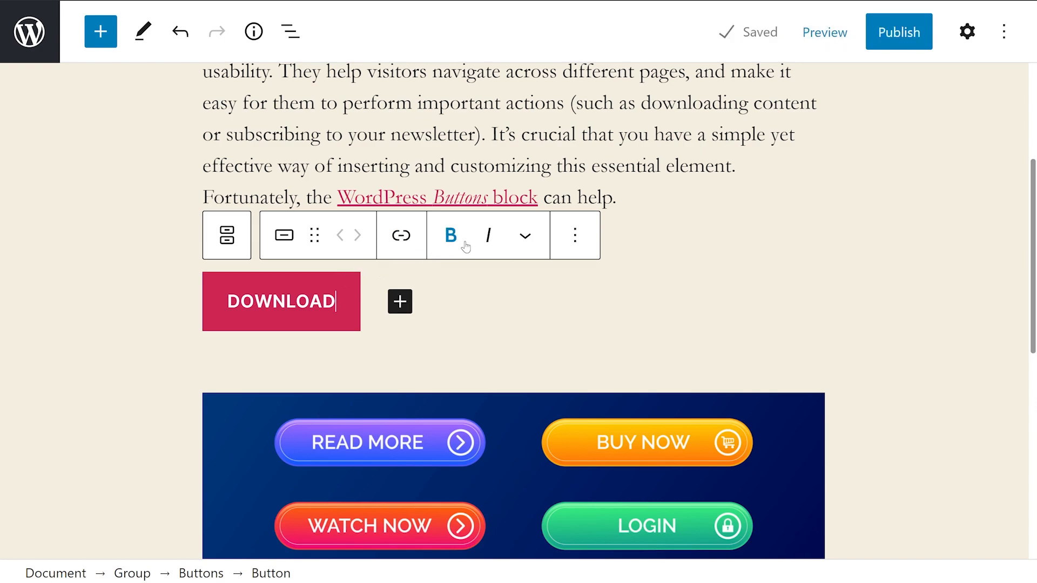
{"action": "mouse_move", "coordinate": [488, 234]}
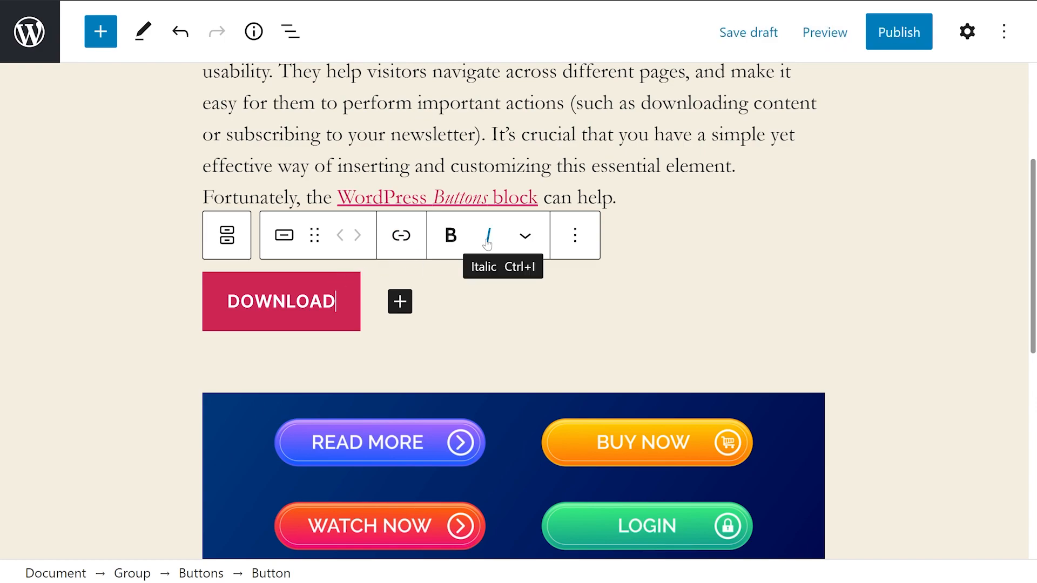
{"action": "left_click", "coordinate": [526, 236]}
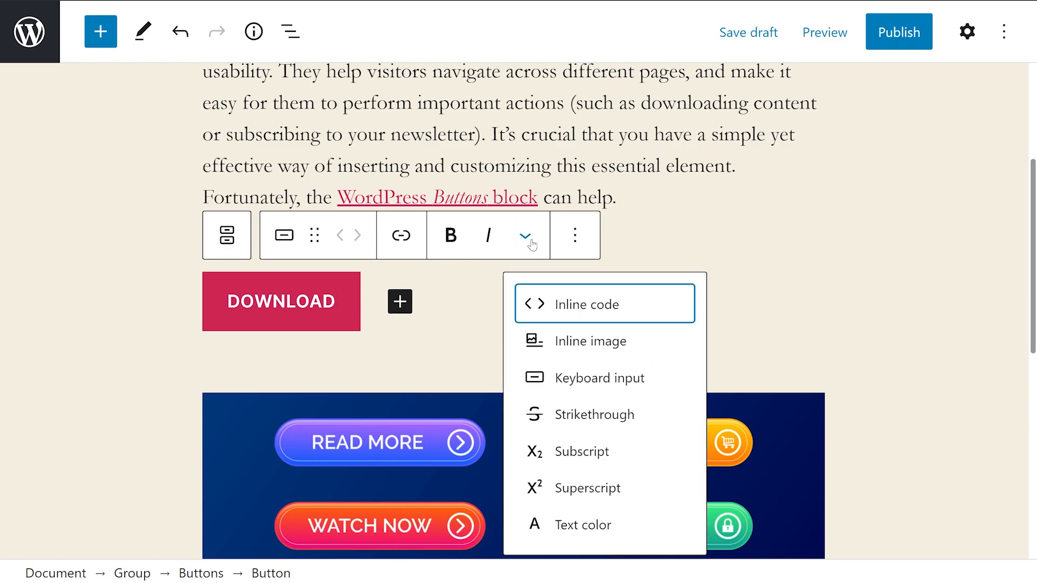
{"action": "mouse_move", "coordinate": [584, 305]}
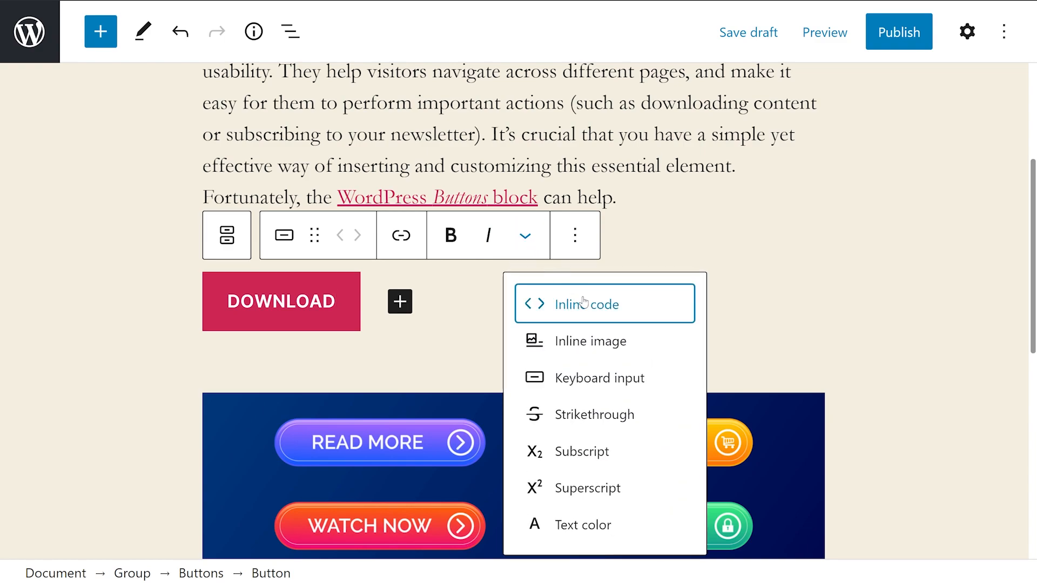
{"action": "mouse_move", "coordinate": [600, 378]}
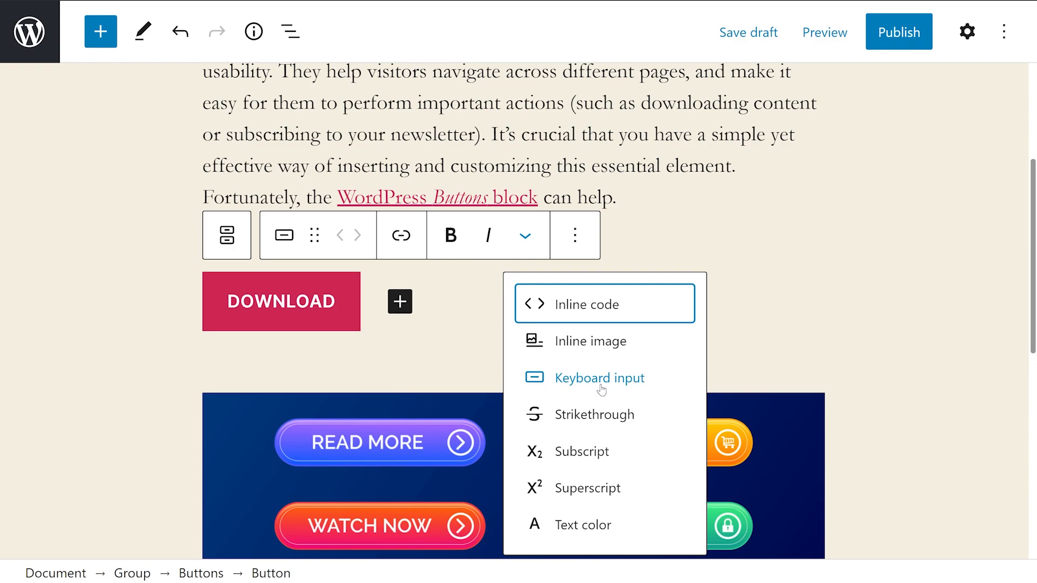
{"action": "mouse_move", "coordinate": [588, 488]}
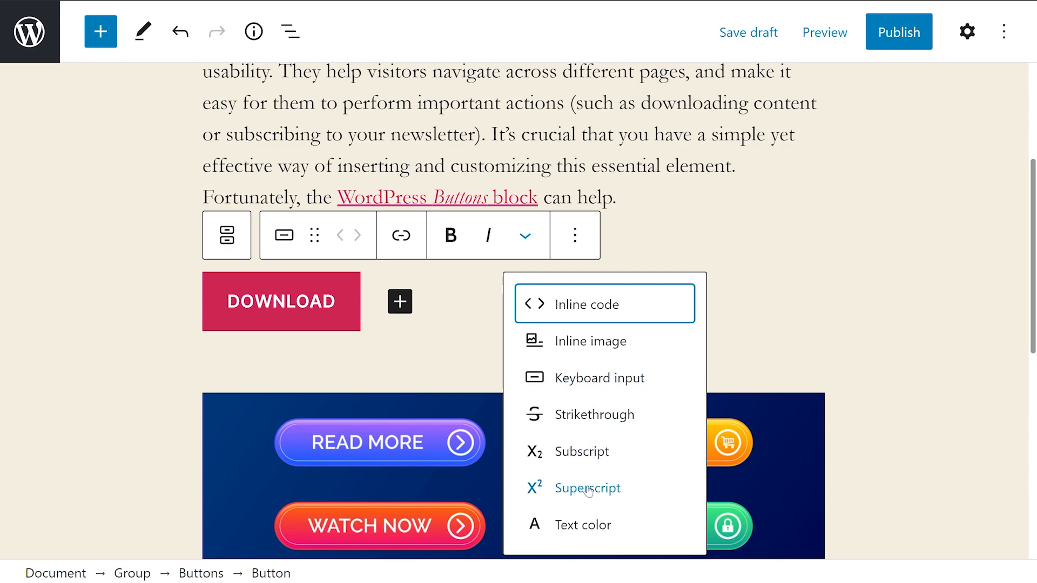
{"action": "left_click", "coordinate": [525, 234]}
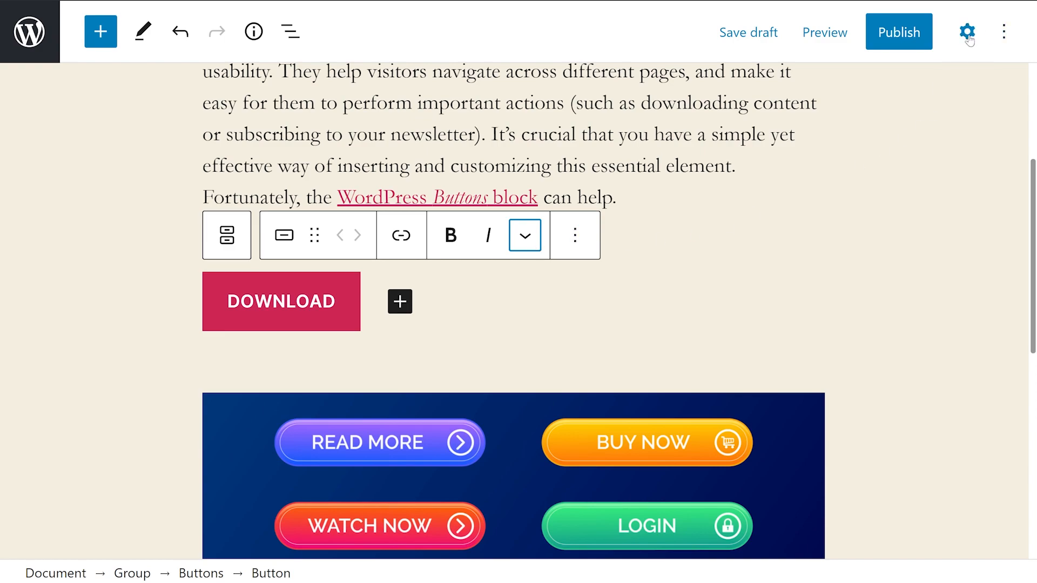
Show the DOWNLOAD button's Block sidebar with its style, typography, colour and width panels.
{"action": "left_click", "coordinate": [967, 31]}
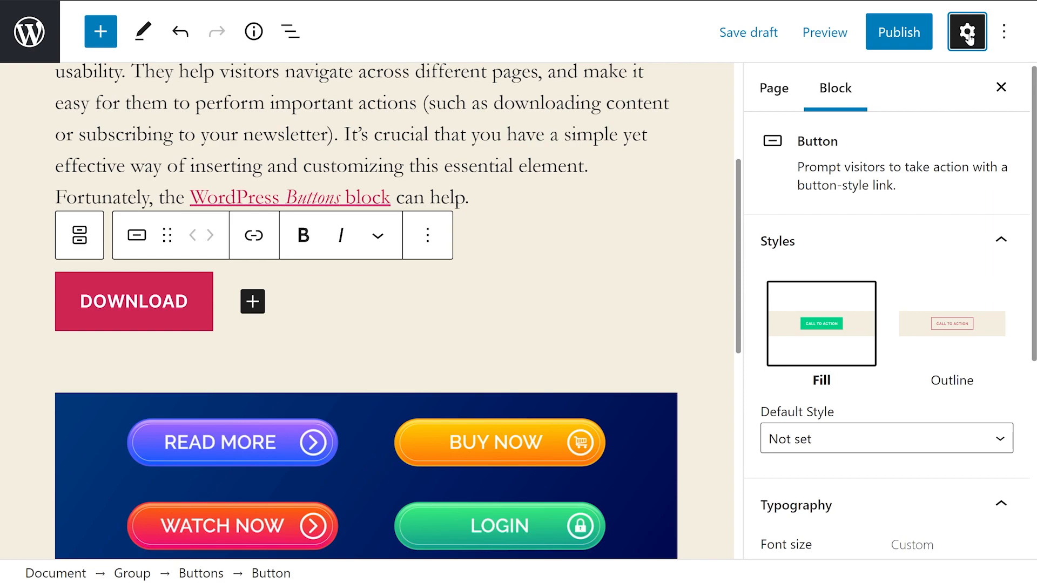
{"action": "mouse_move", "coordinate": [956, 292]}
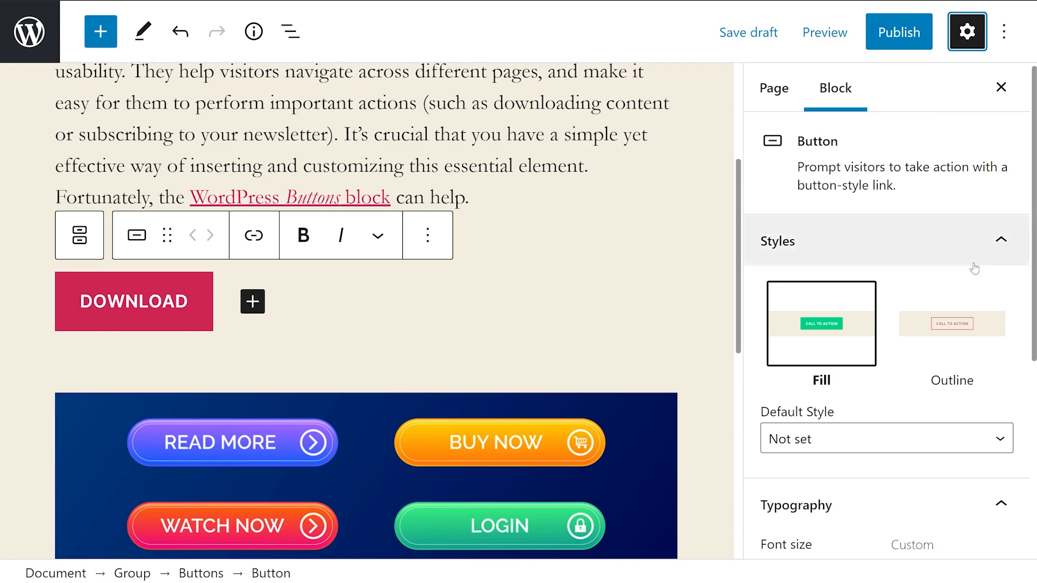
{"action": "mouse_move", "coordinate": [898, 382]}
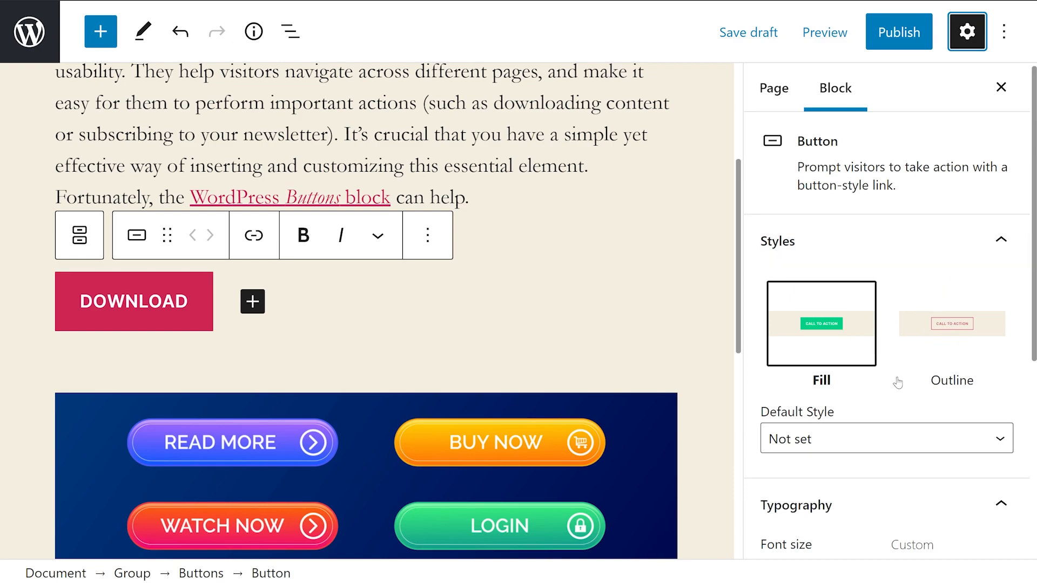
{"action": "left_click", "coordinate": [885, 439]}
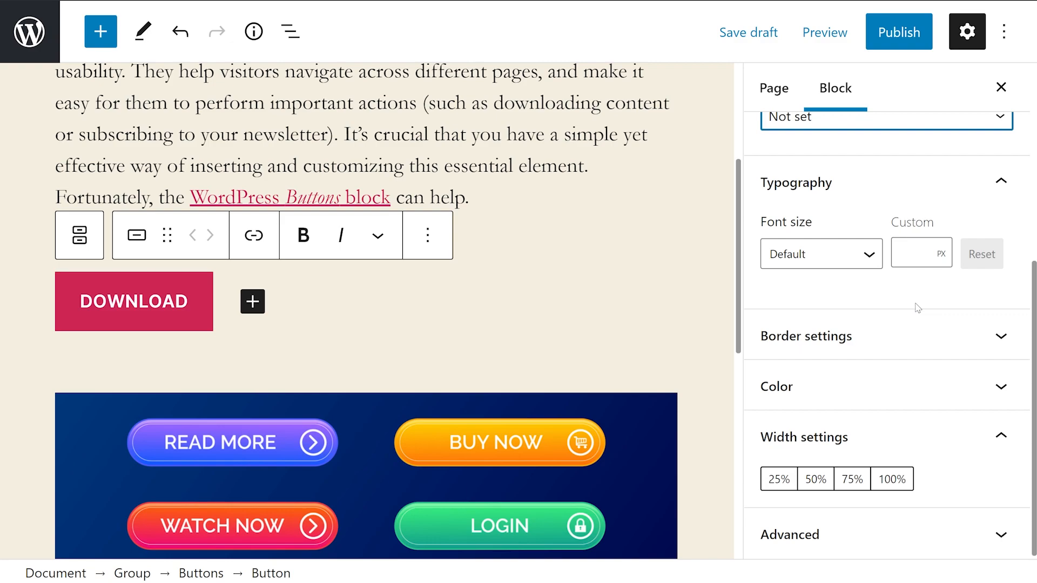
Set the button's Background color to the pink-to-purple Gradient preset in the Color panel.
{"action": "left_click", "coordinate": [820, 254]}
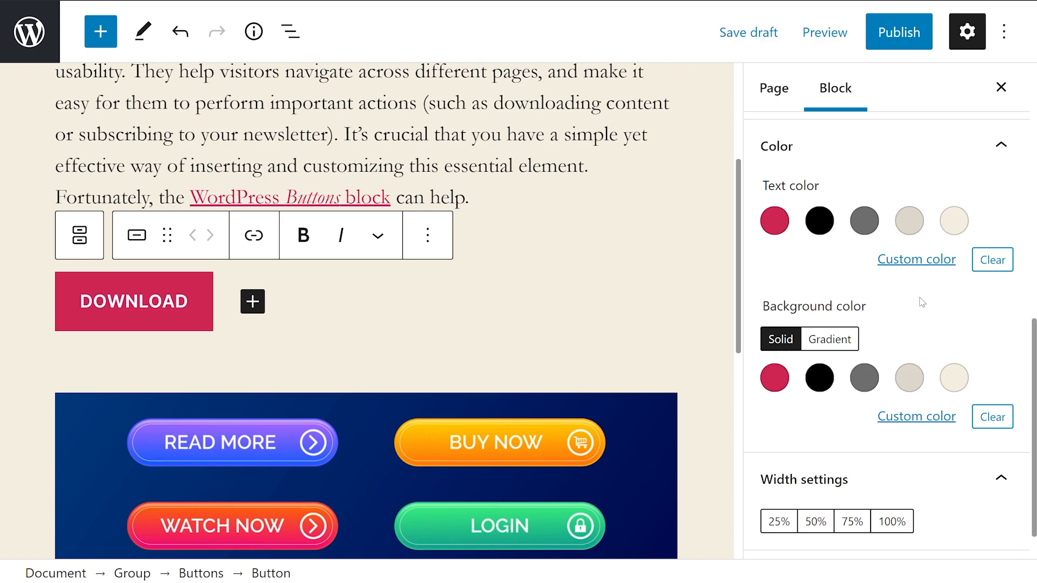
{"action": "left_click", "coordinate": [828, 339]}
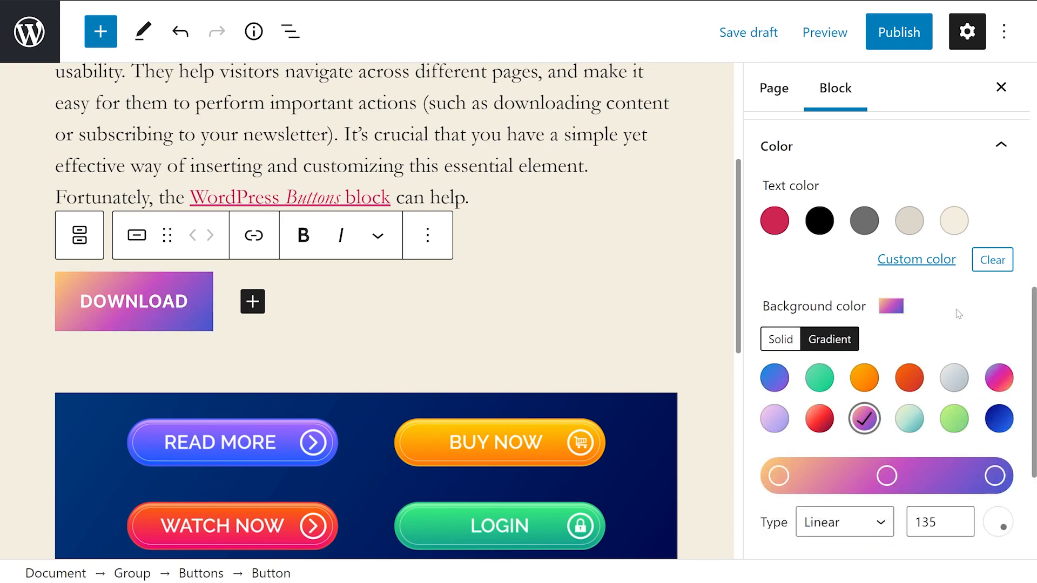
{"action": "left_click", "coordinate": [747, 31]}
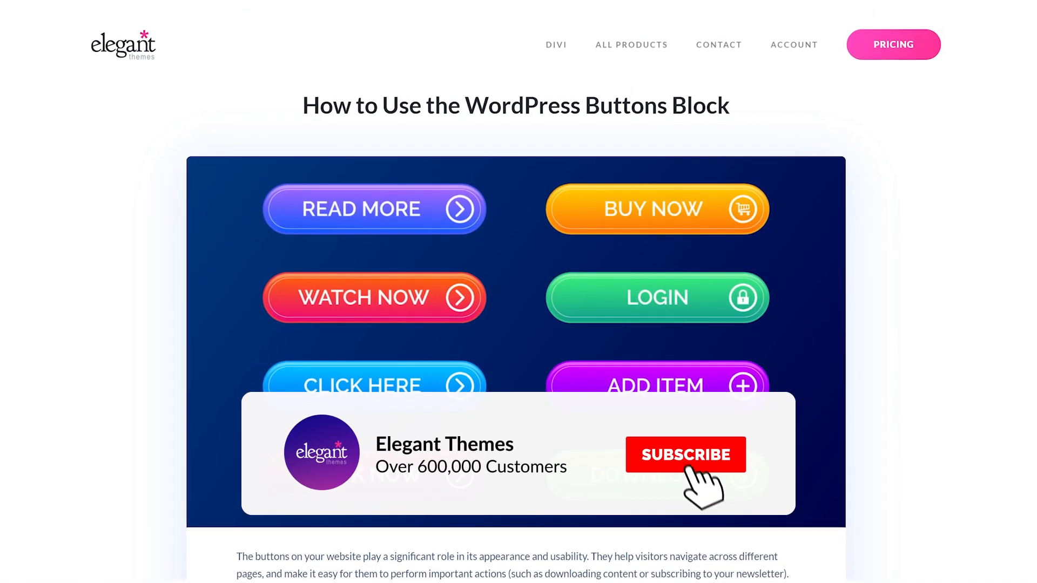
{"action": "left_click", "coordinate": [685, 455]}
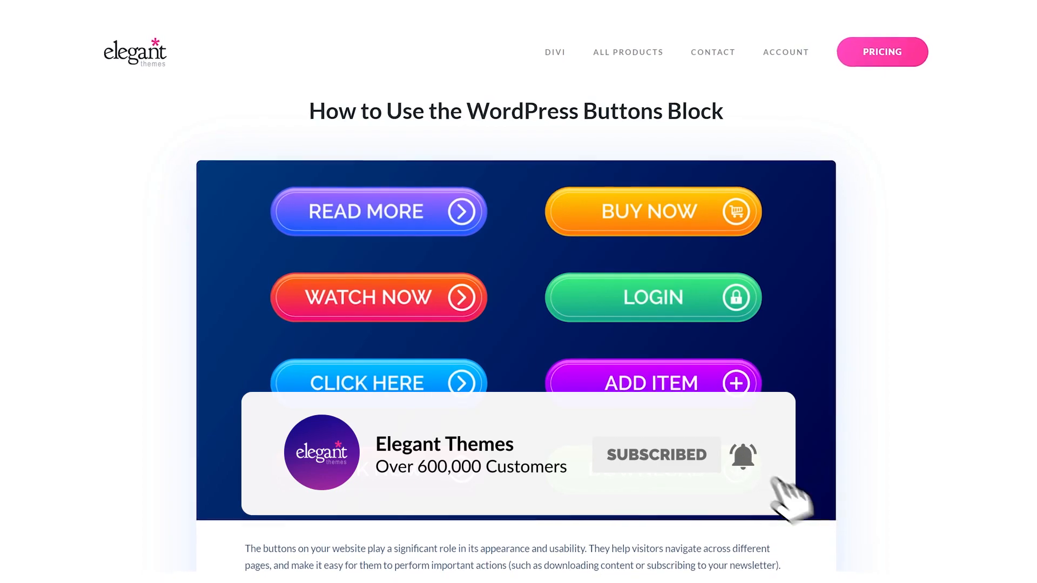